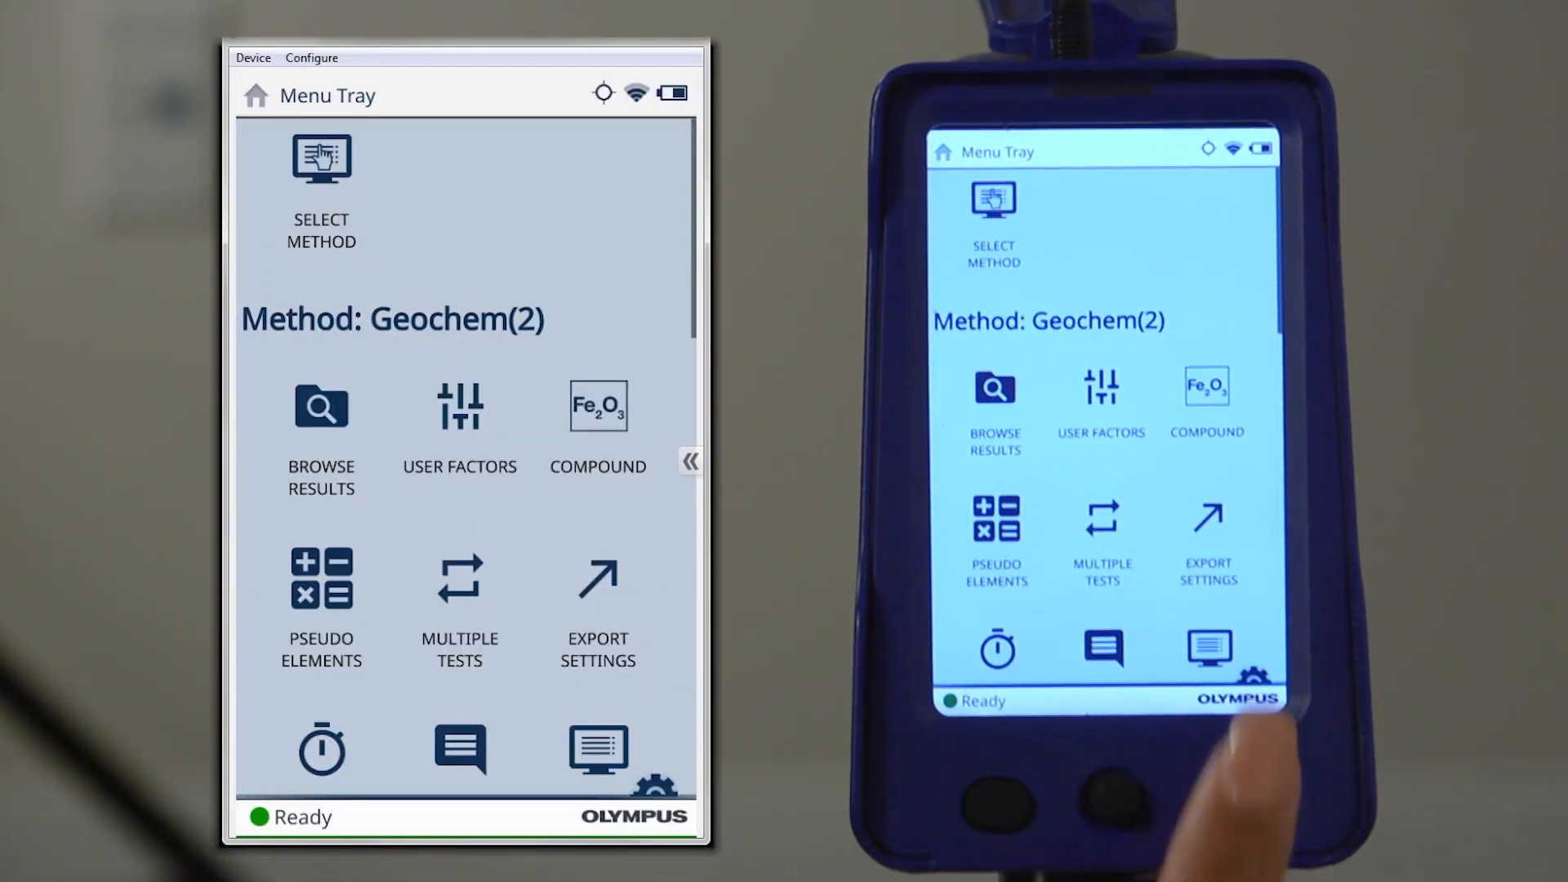
Create a new compound template for the Geochem(2) method from the Compound screen
left_click(597, 410)
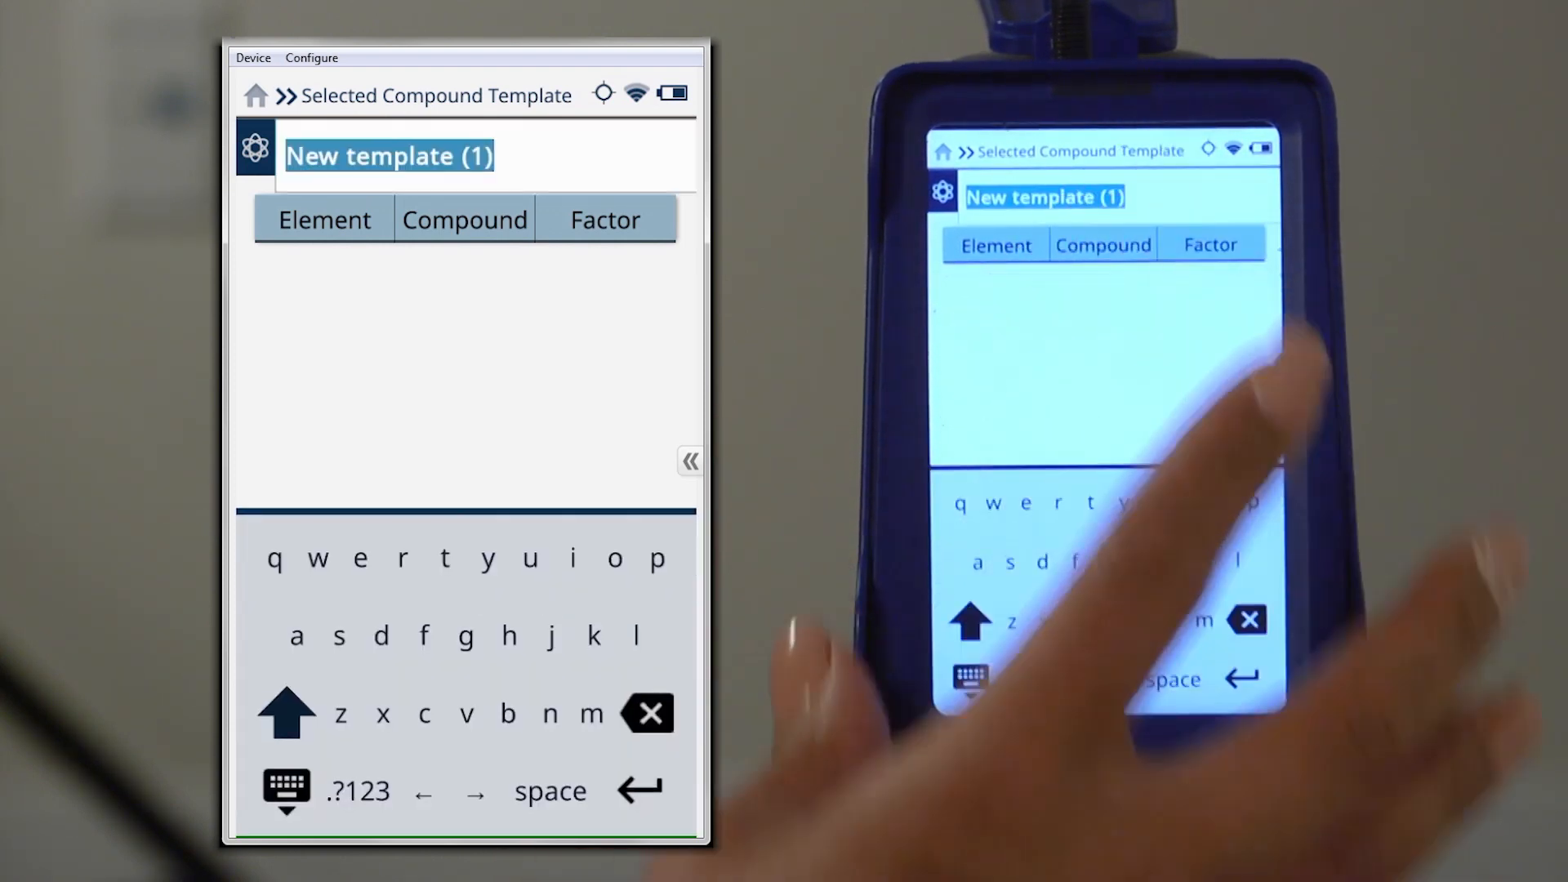
Rename the new compound template to 'Test'
type("Test")
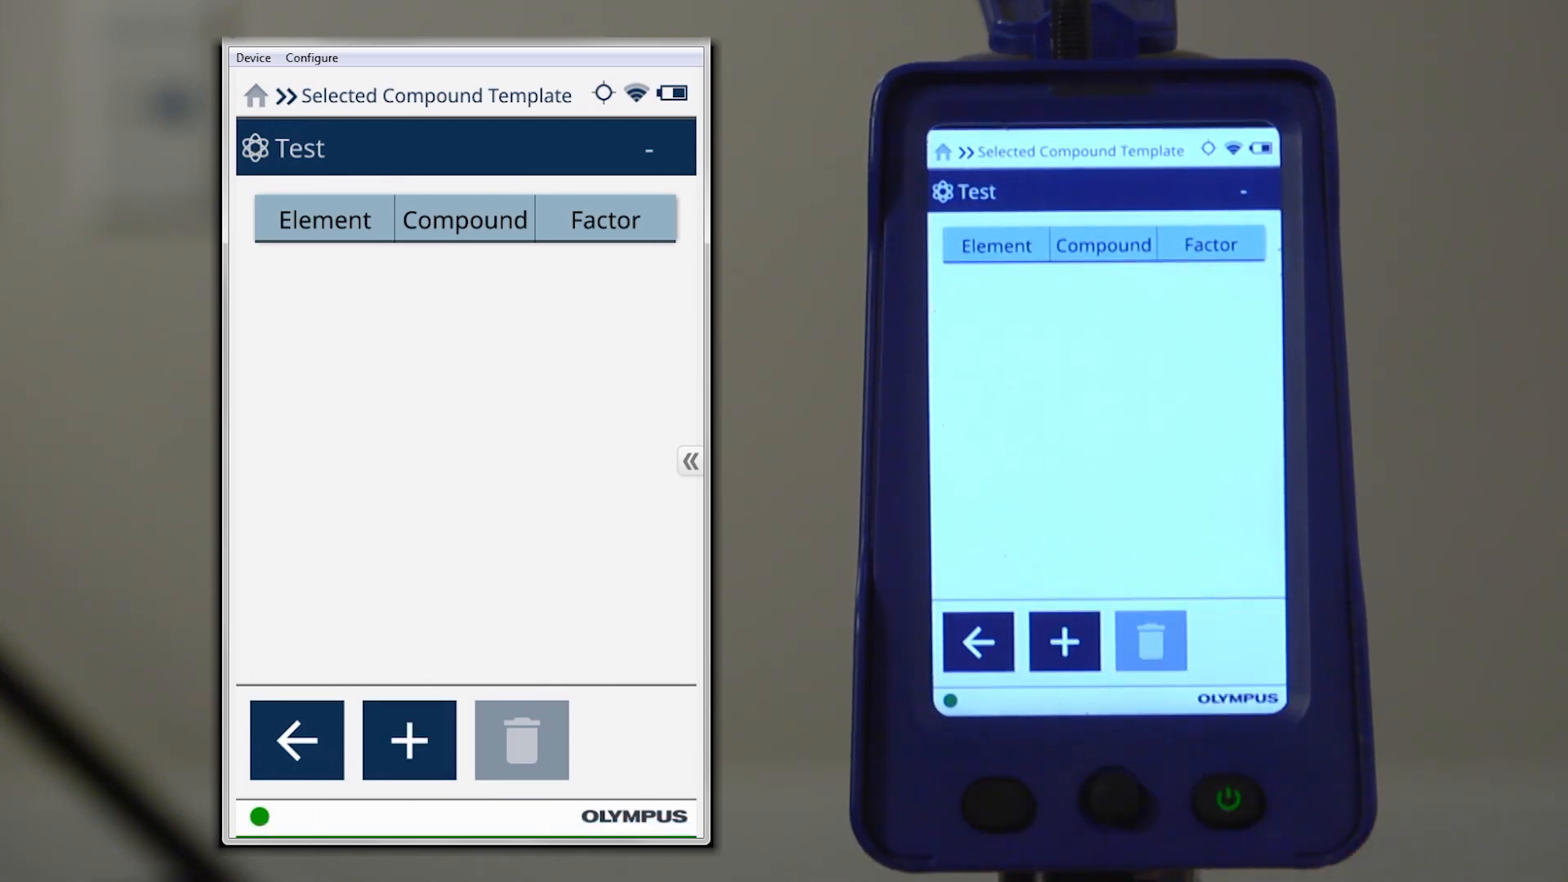
Add Al2O3 and BaO to the Test template and save it
left_click(408, 739)
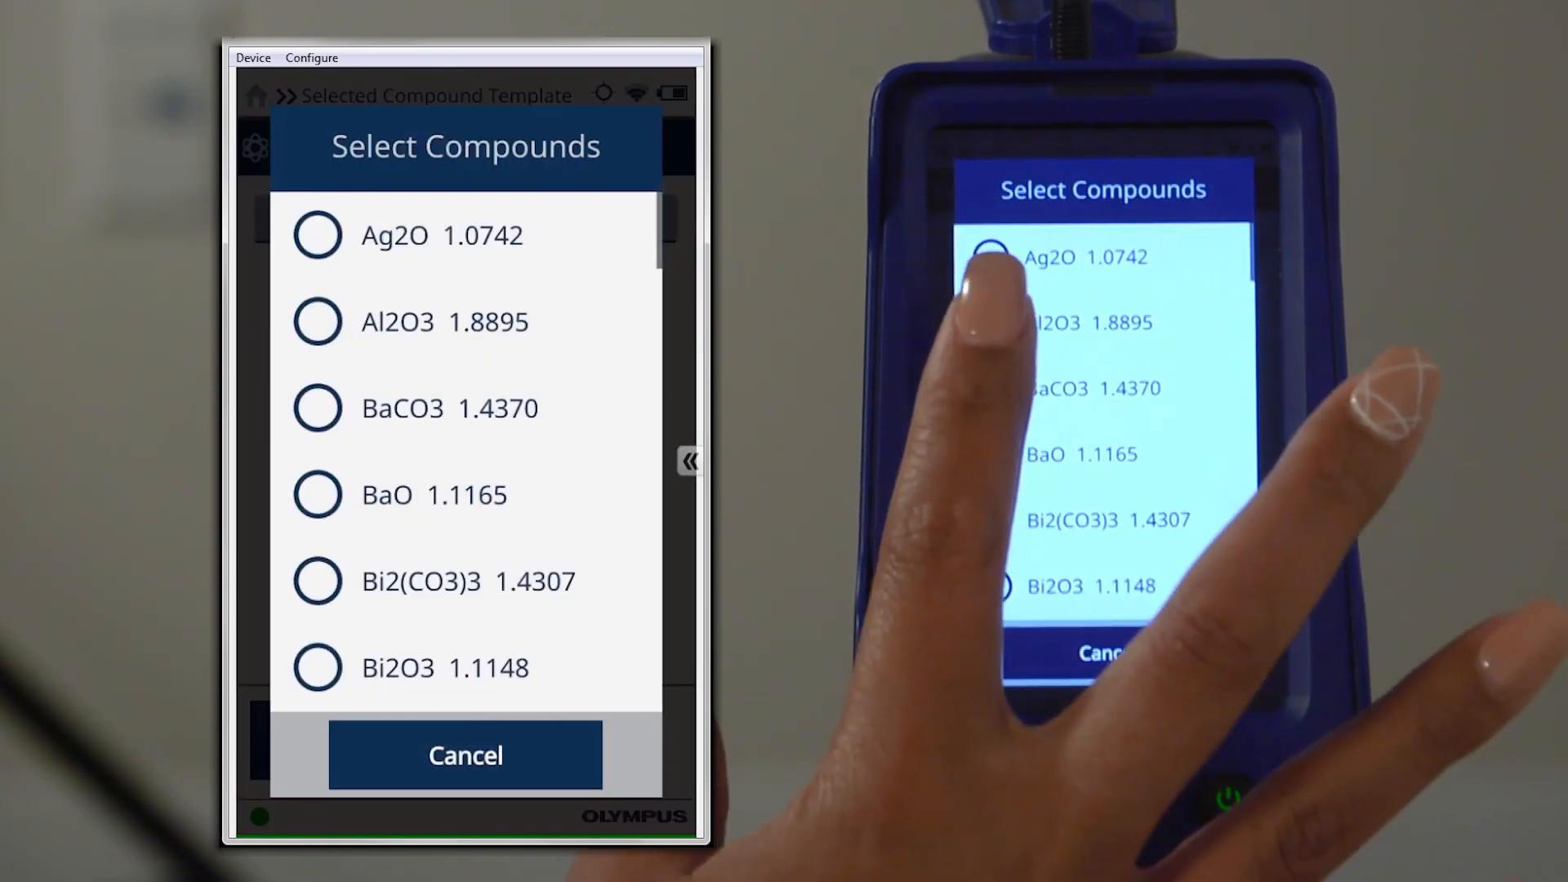
left_click(316, 321)
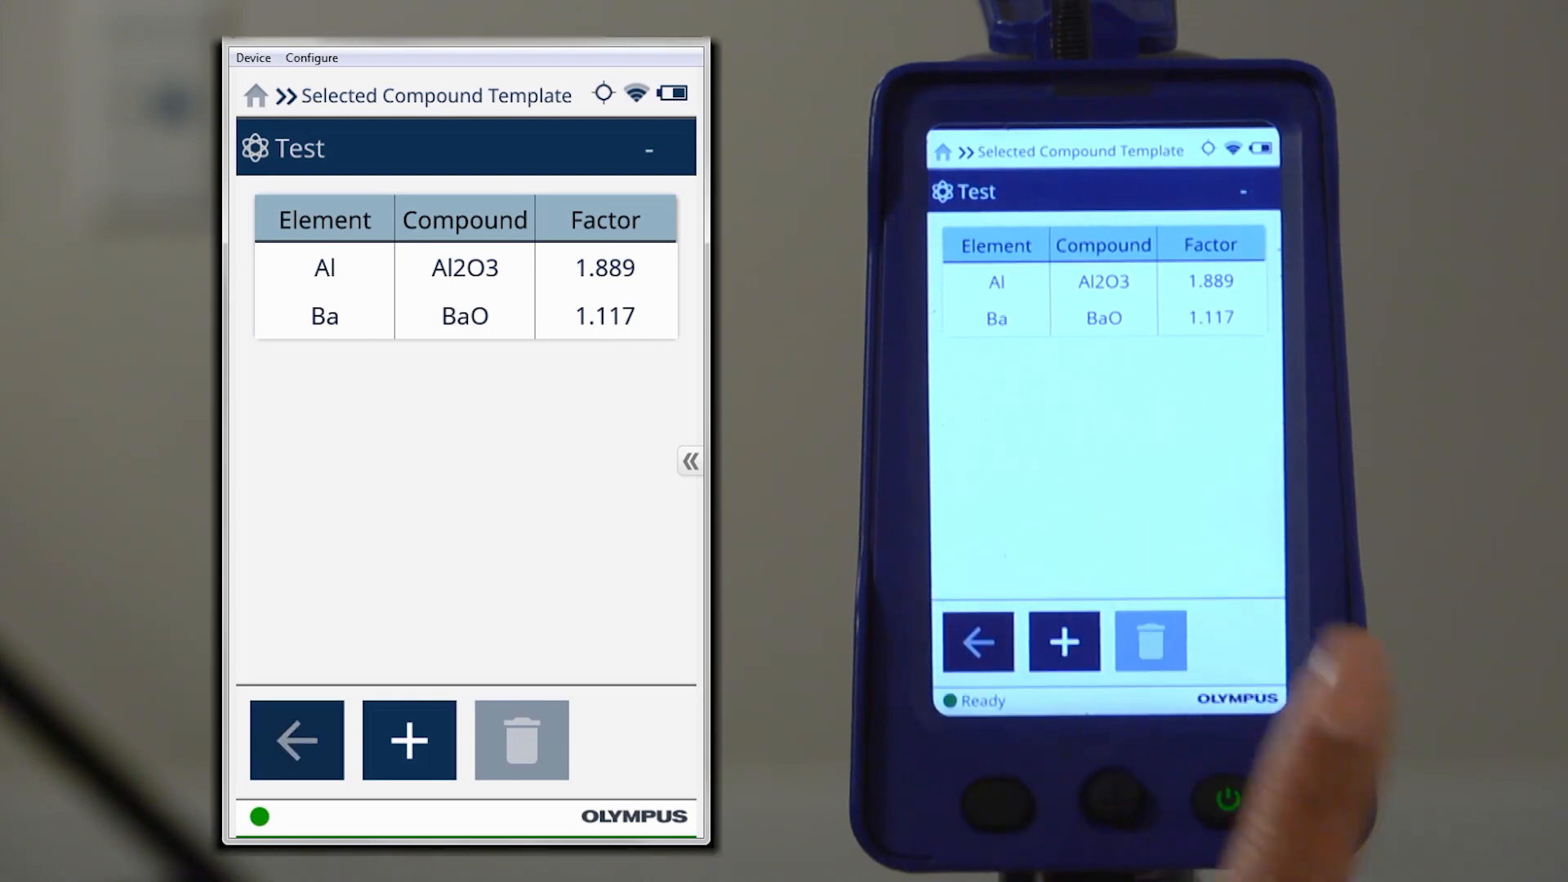
left_click(295, 740)
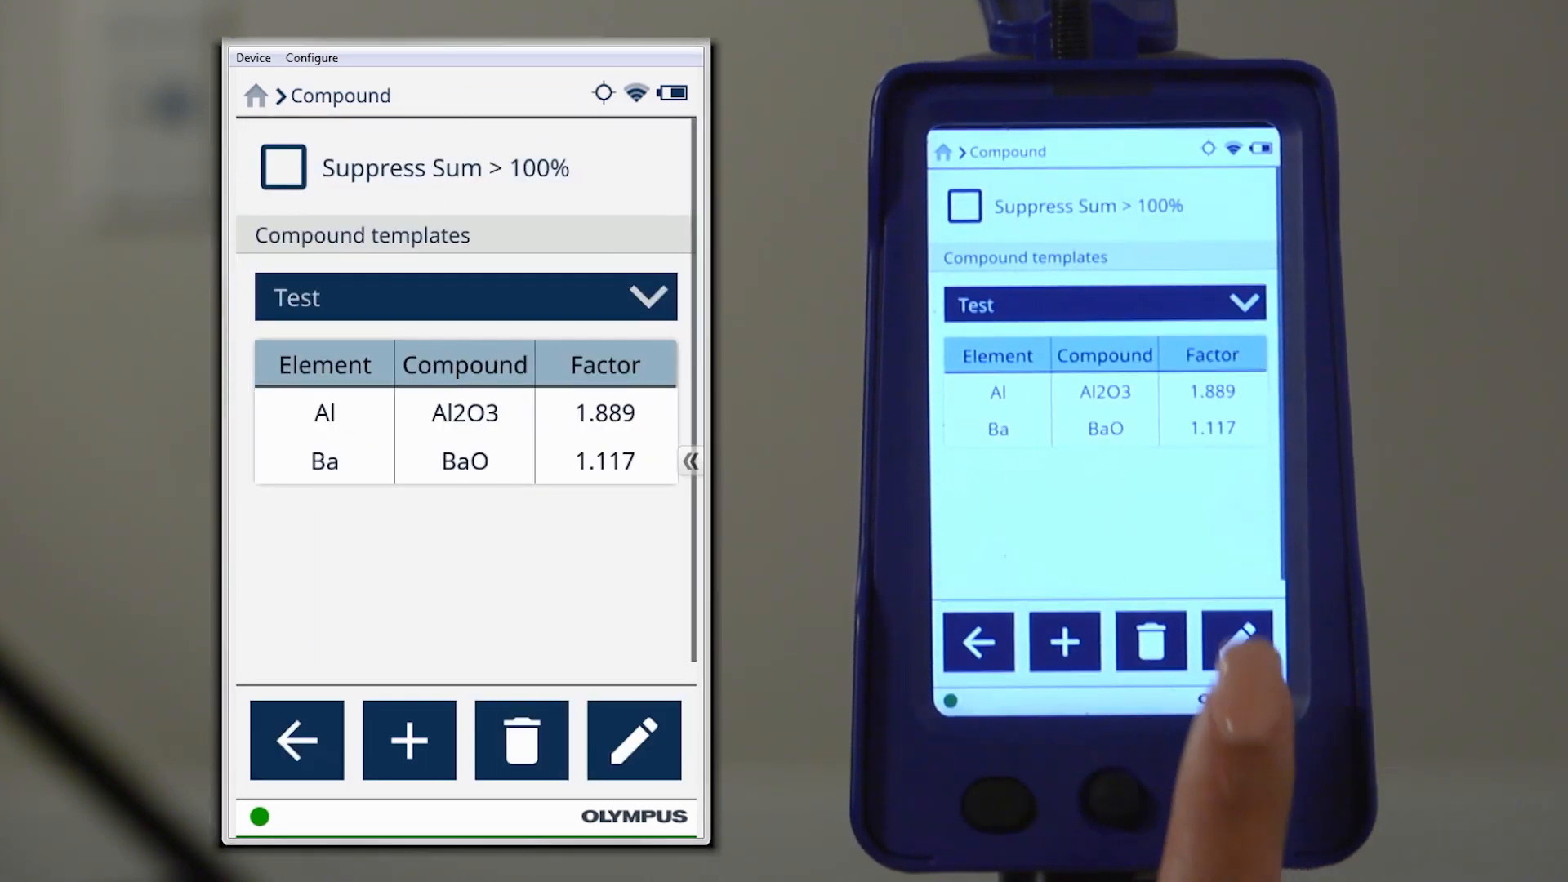
Delete the Al2O3 entry from the Test template, leaving only BaO, and save
left_click(633, 740)
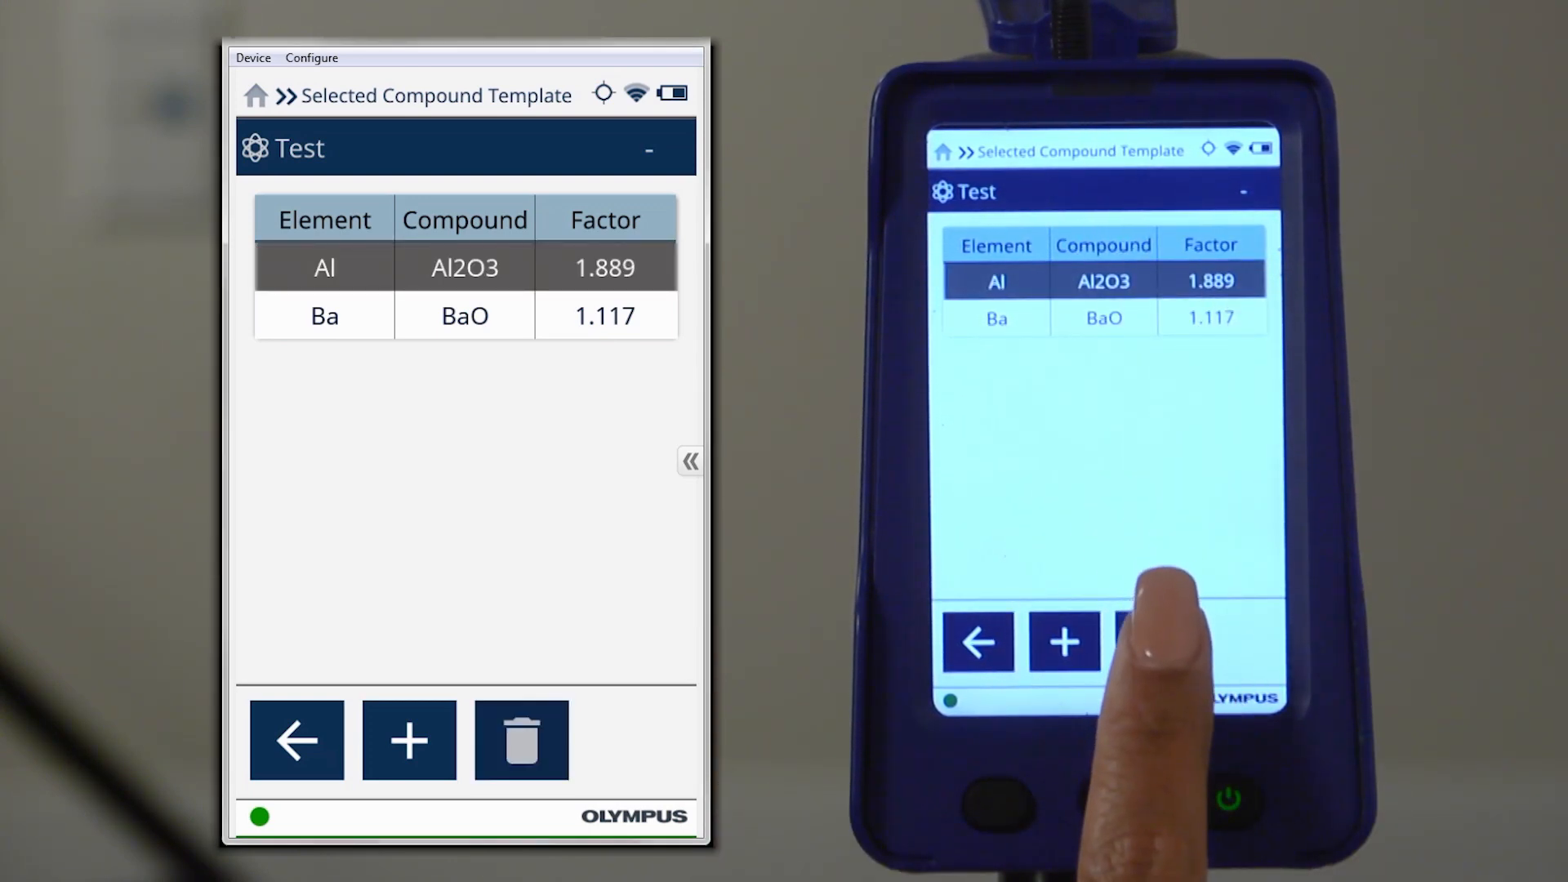
left_click(521, 740)
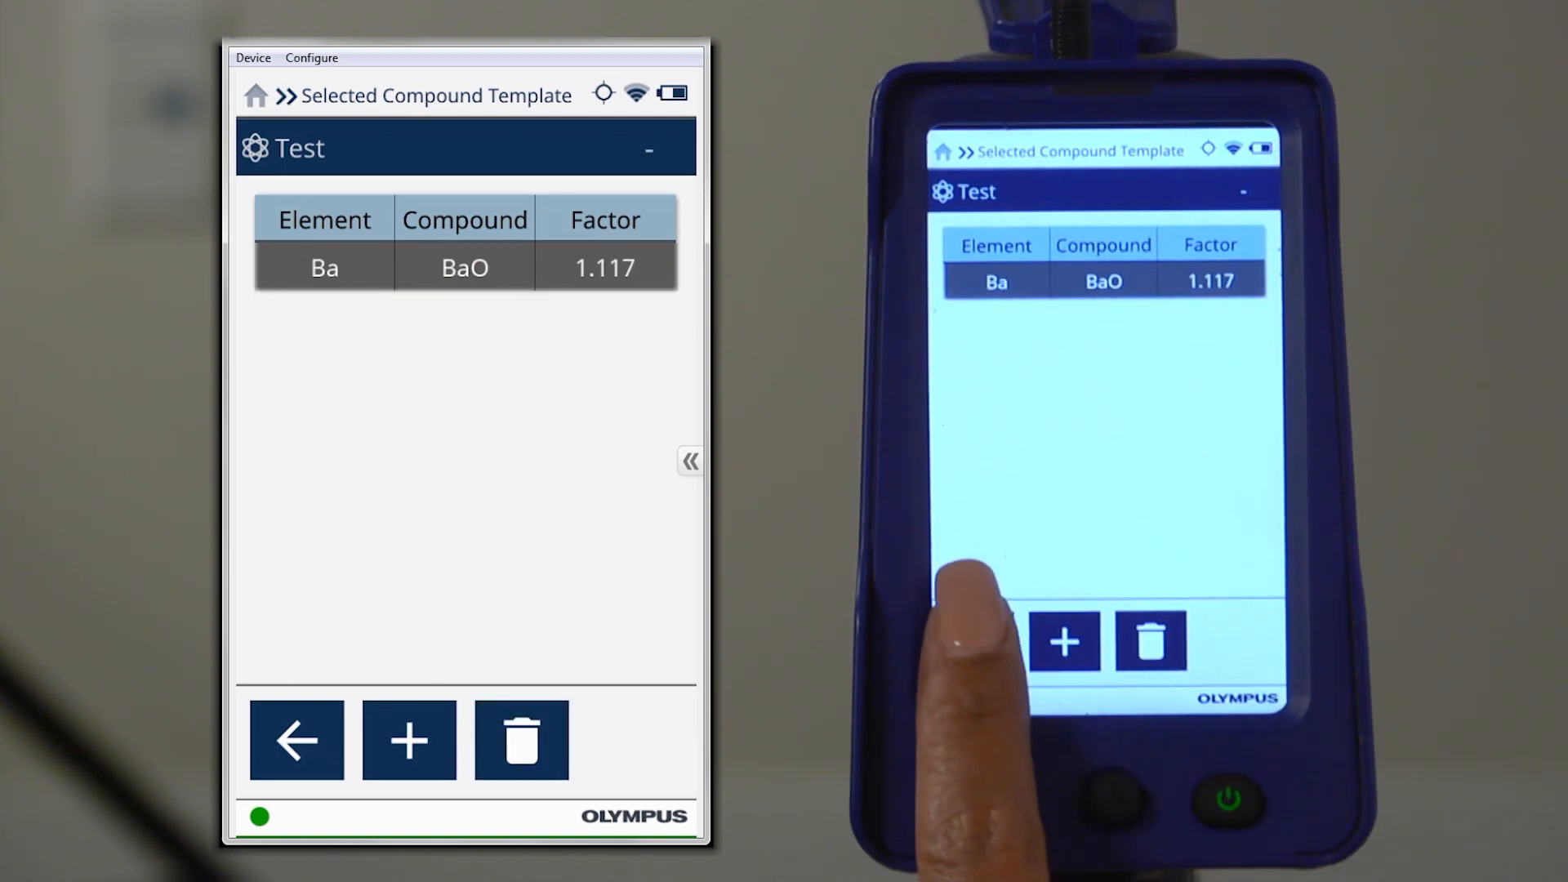
left_click(295, 739)
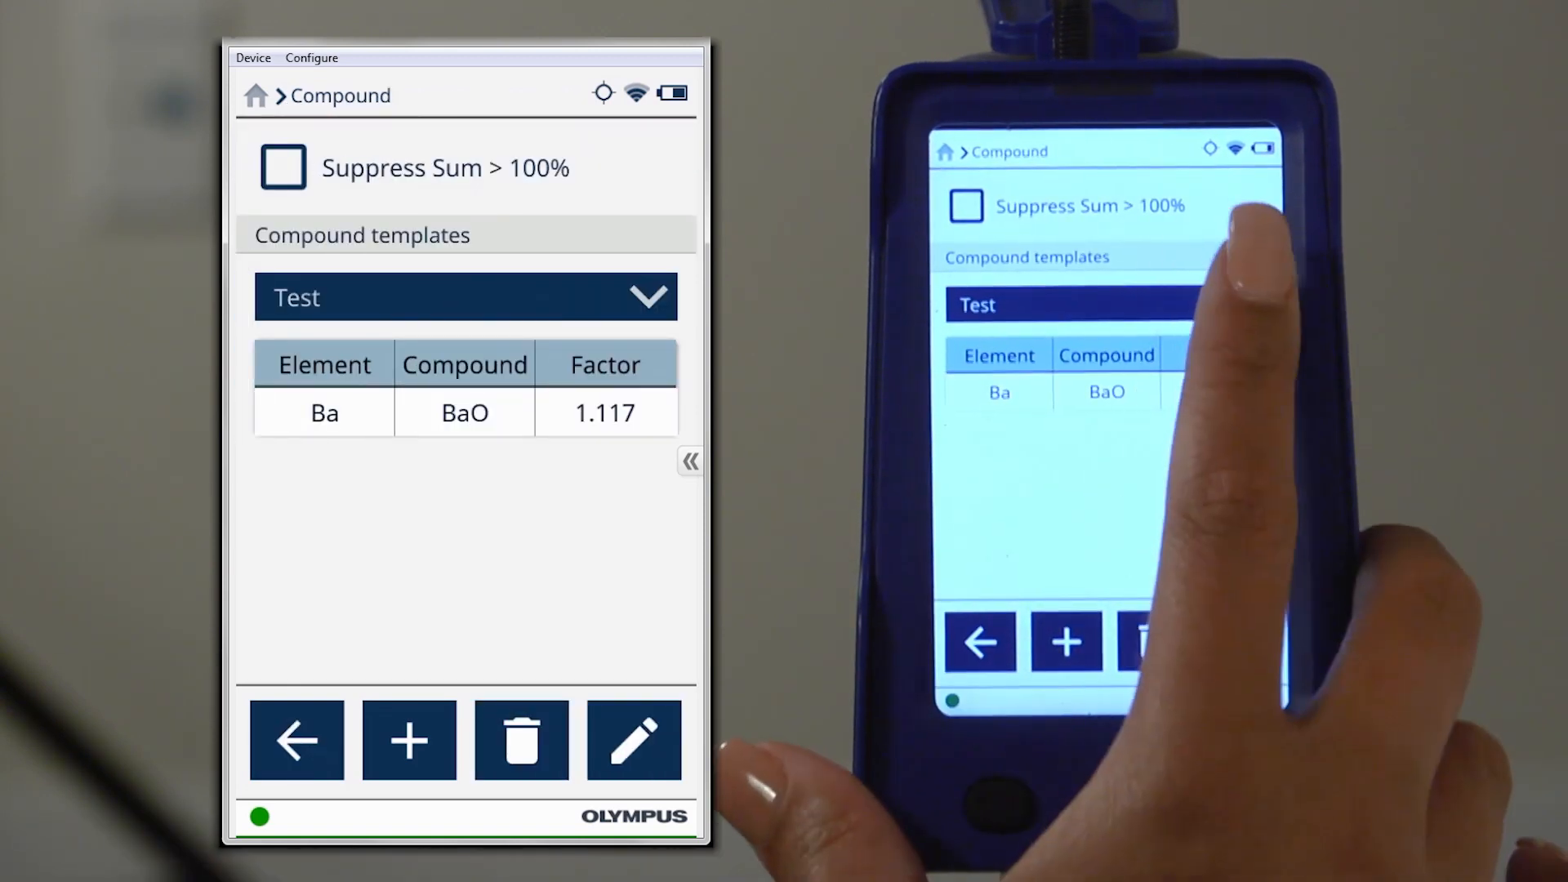
Enable the Suppress Sum > 100% checkbox on the Compound screen
left_click(463, 296)
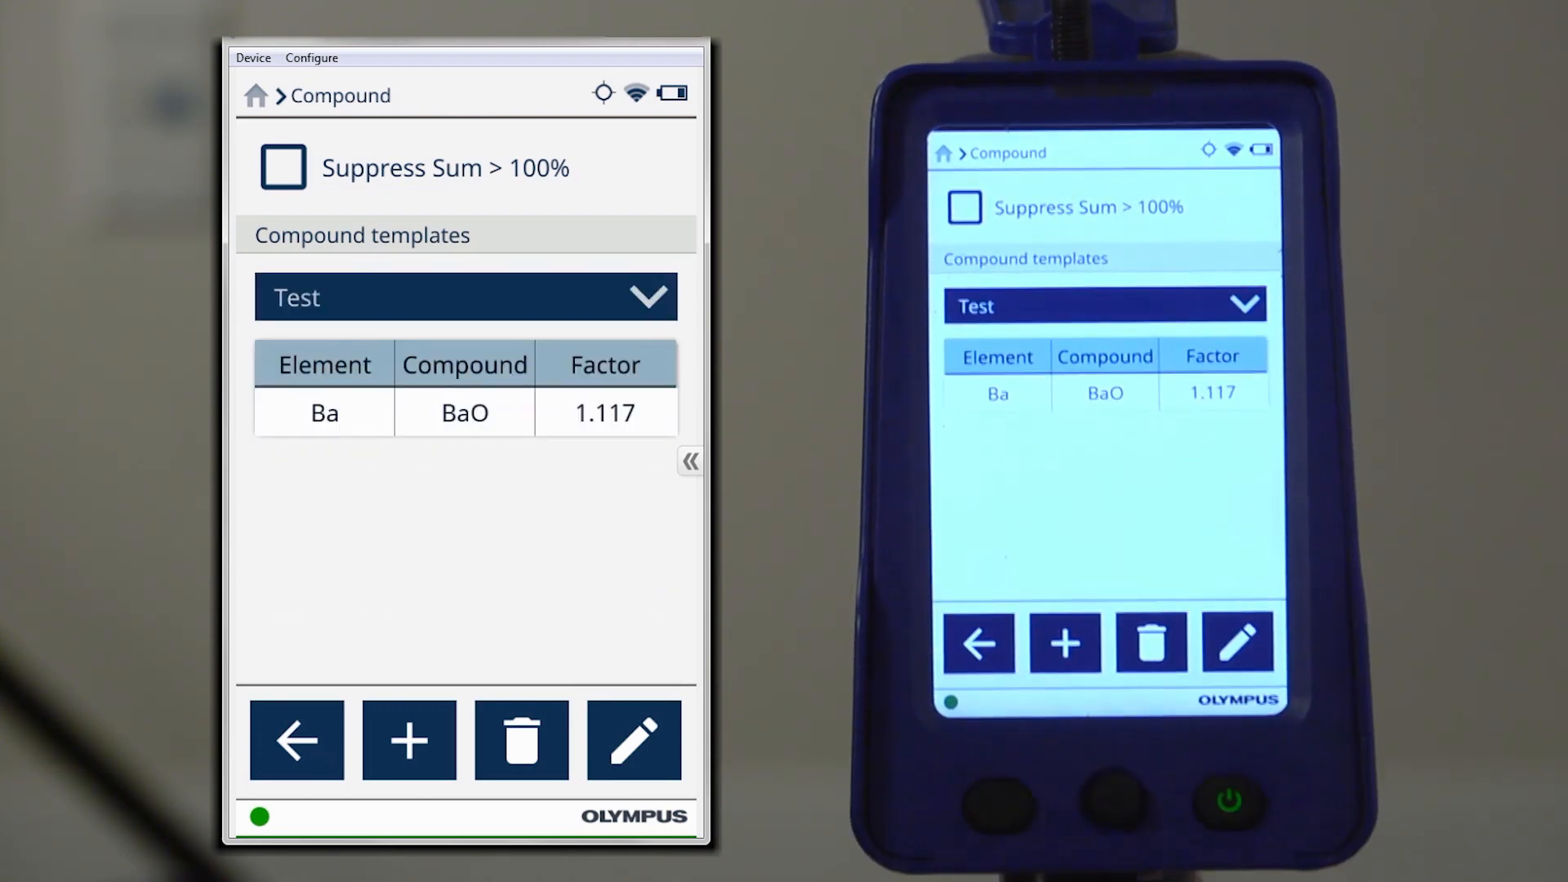
left_click(284, 167)
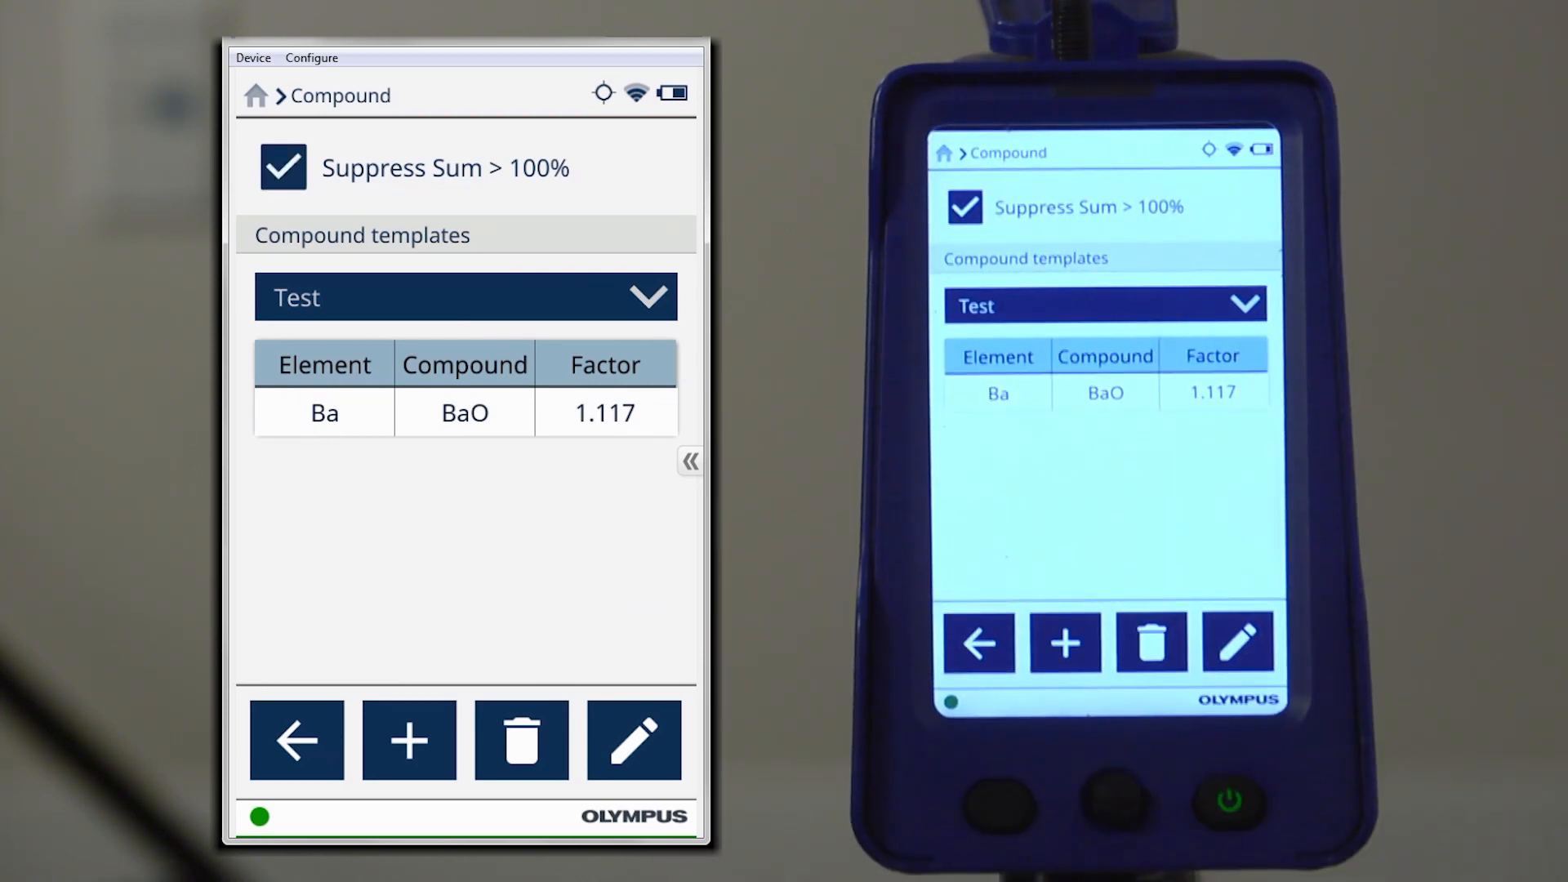